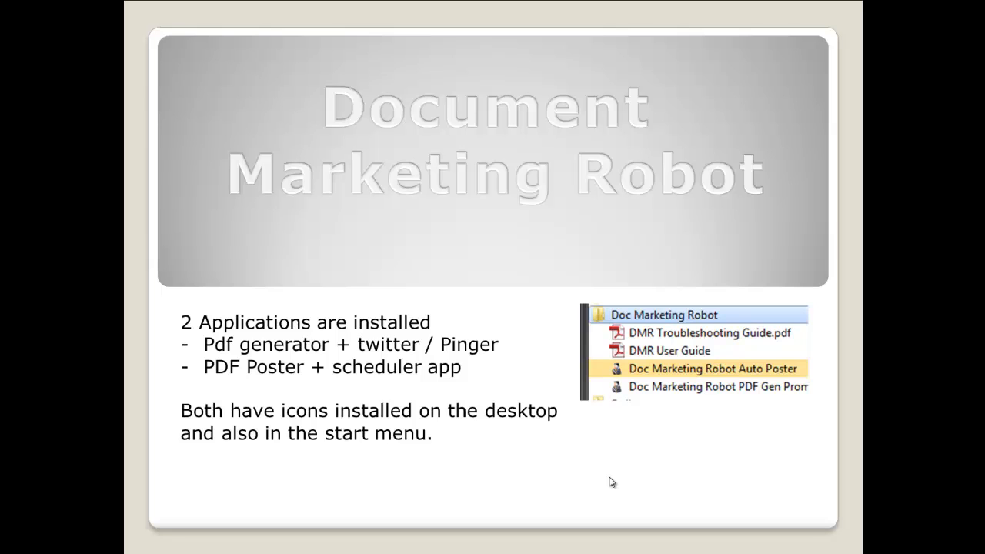
mouse_move(530, 450)
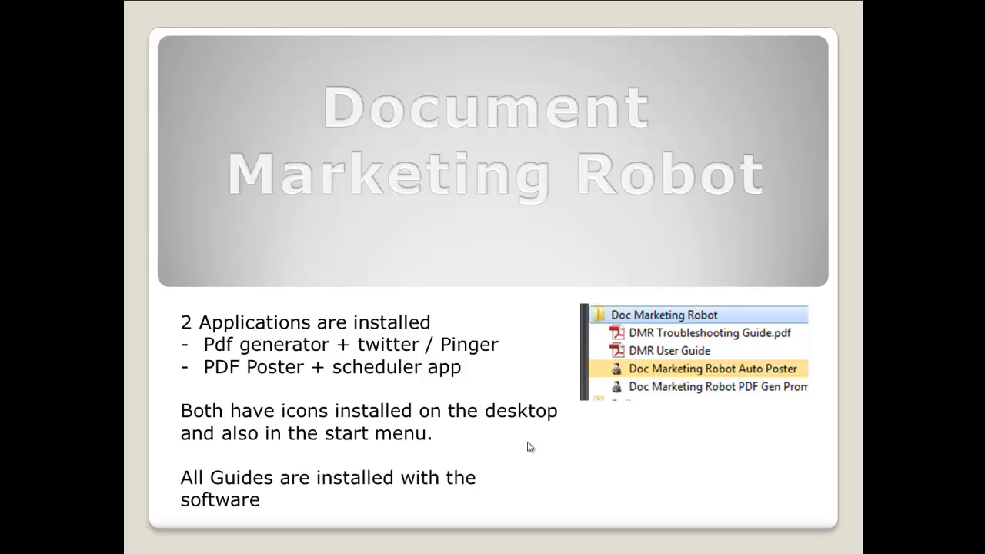
mouse_move(711, 339)
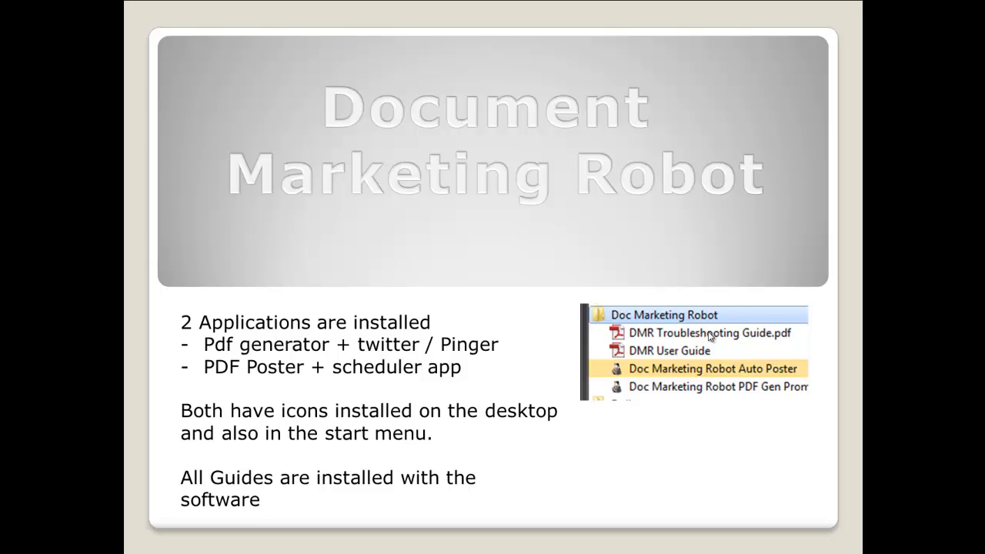
mouse_move(711, 342)
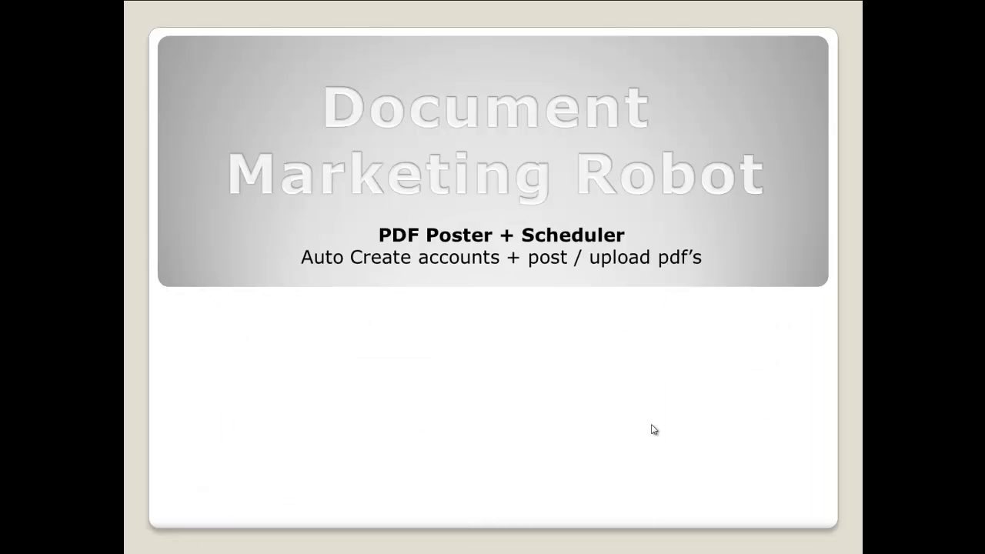
mouse_move(418, 409)
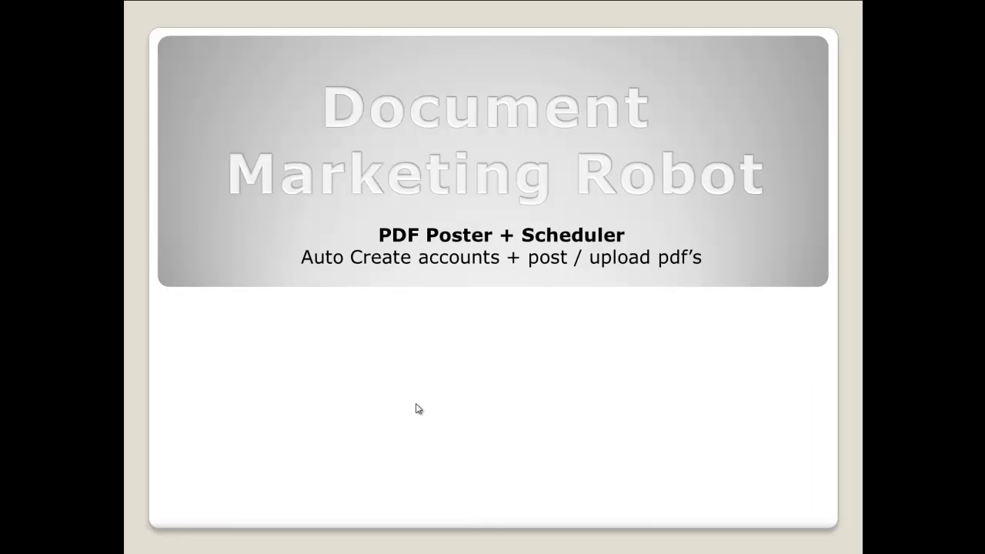
mouse_move(428, 488)
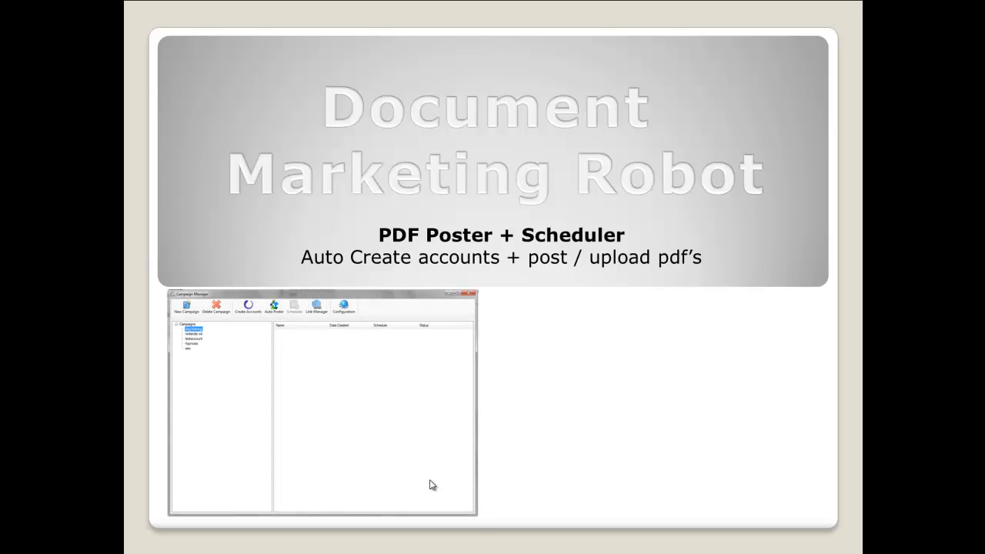
mouse_move(218, 335)
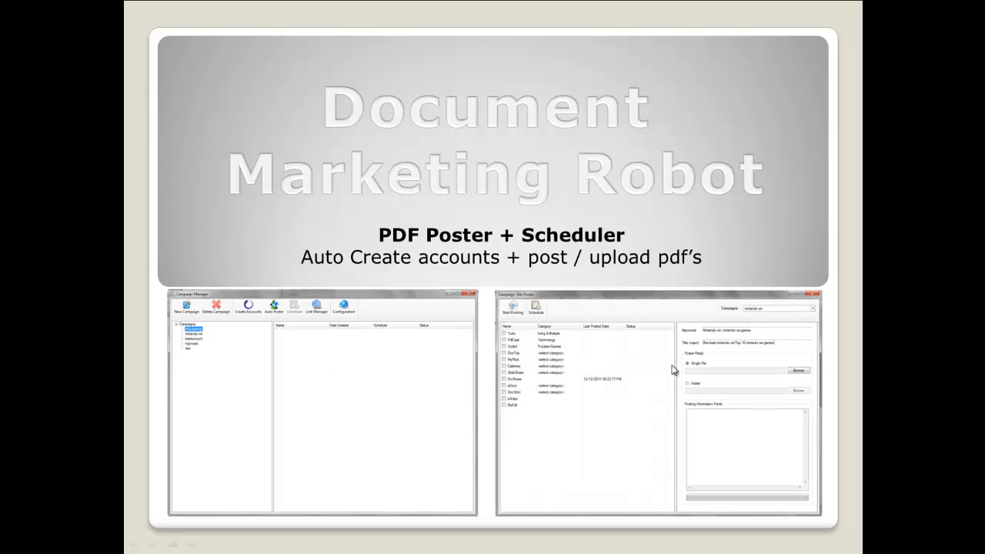
mouse_move(599, 404)
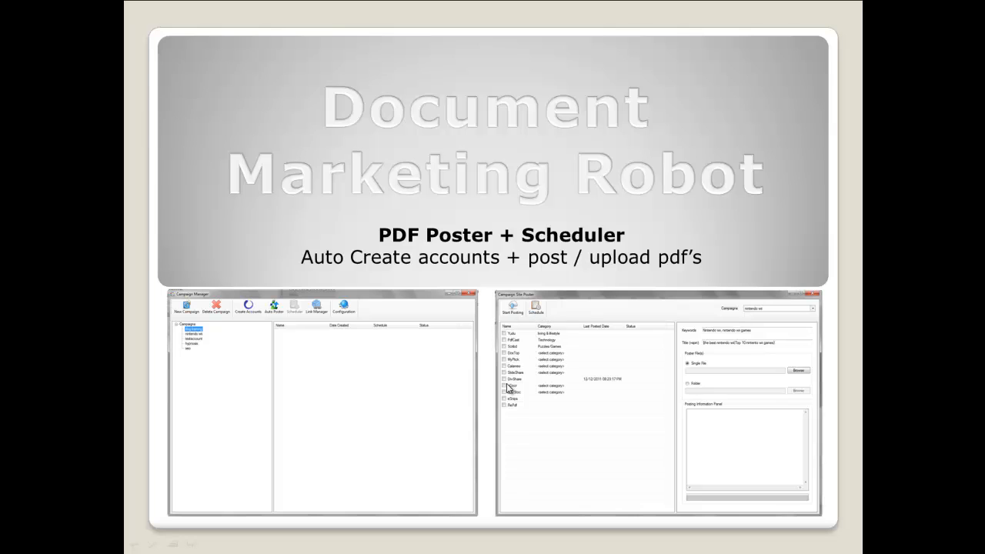
mouse_move(720, 369)
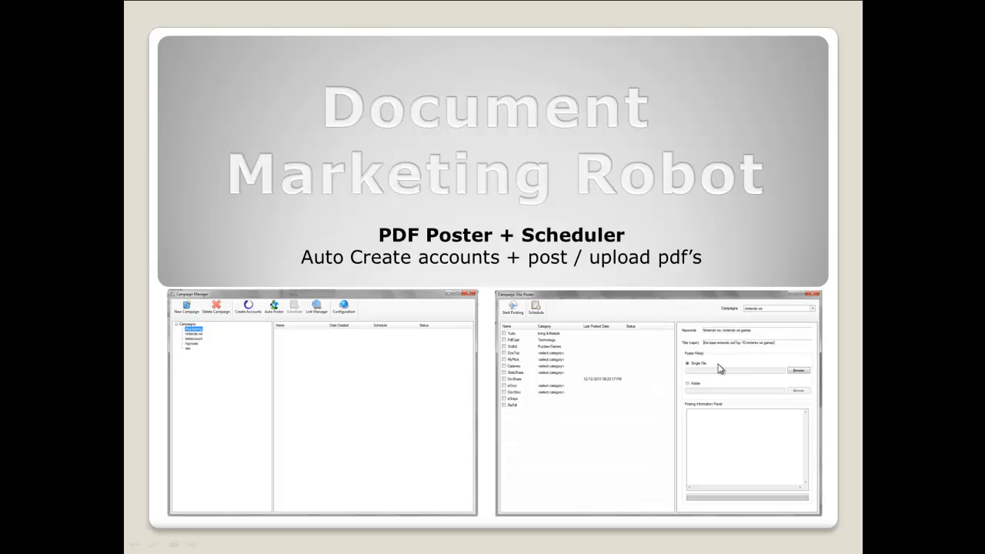
mouse_move(731, 394)
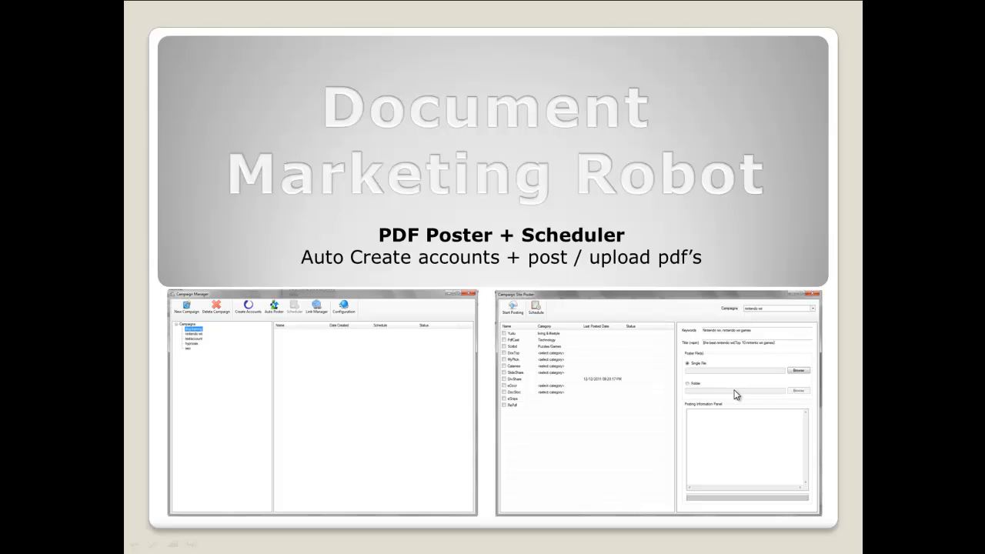
mouse_move(711, 338)
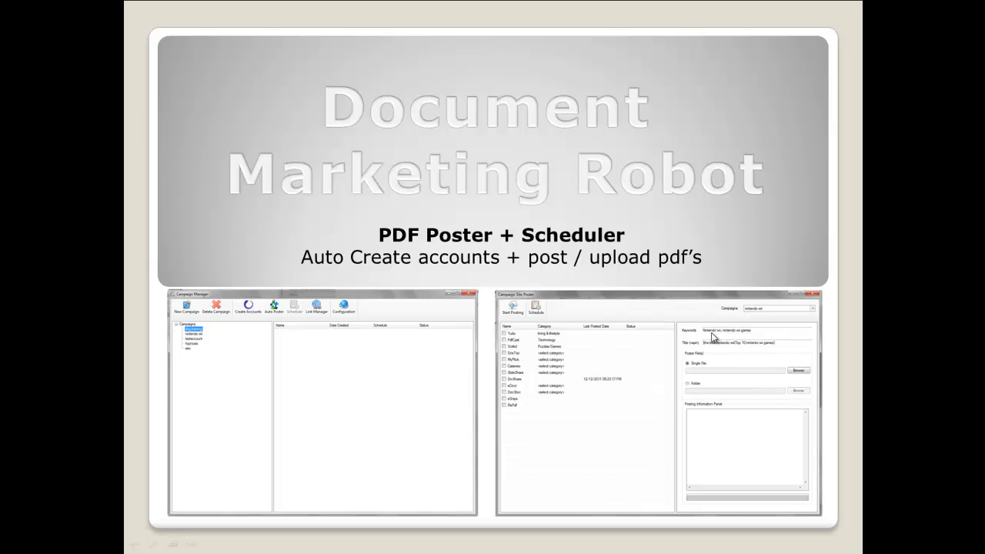
mouse_move(782, 349)
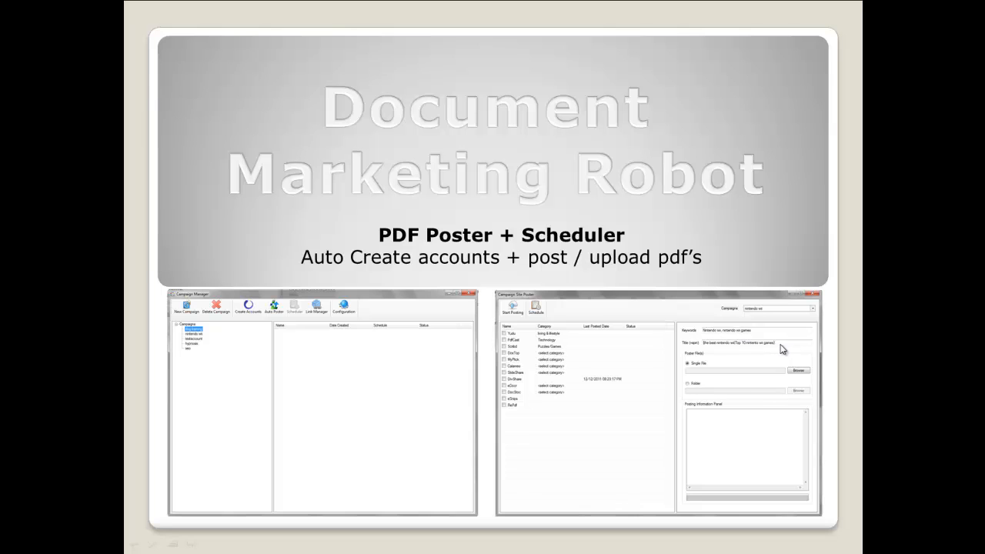
mouse_move(721, 348)
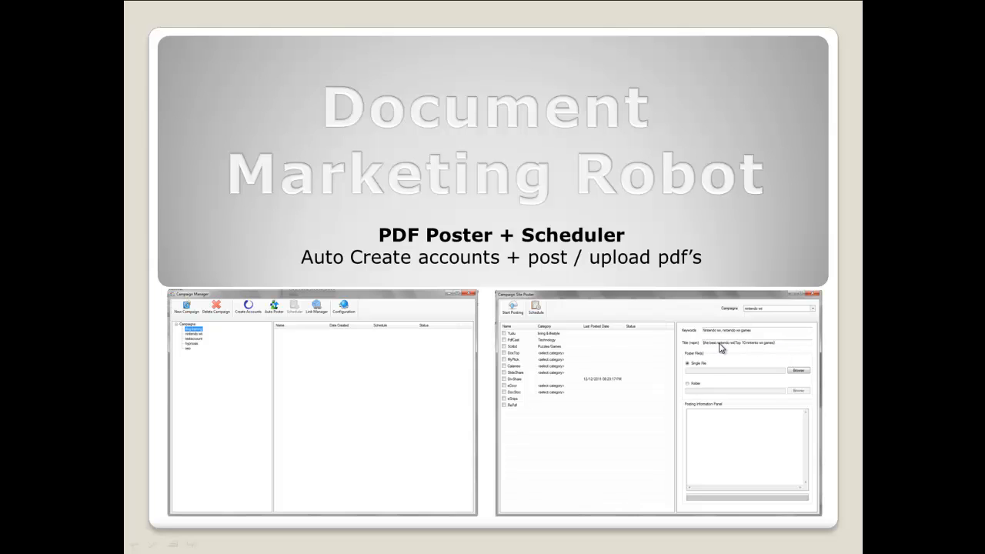
mouse_move(634, 354)
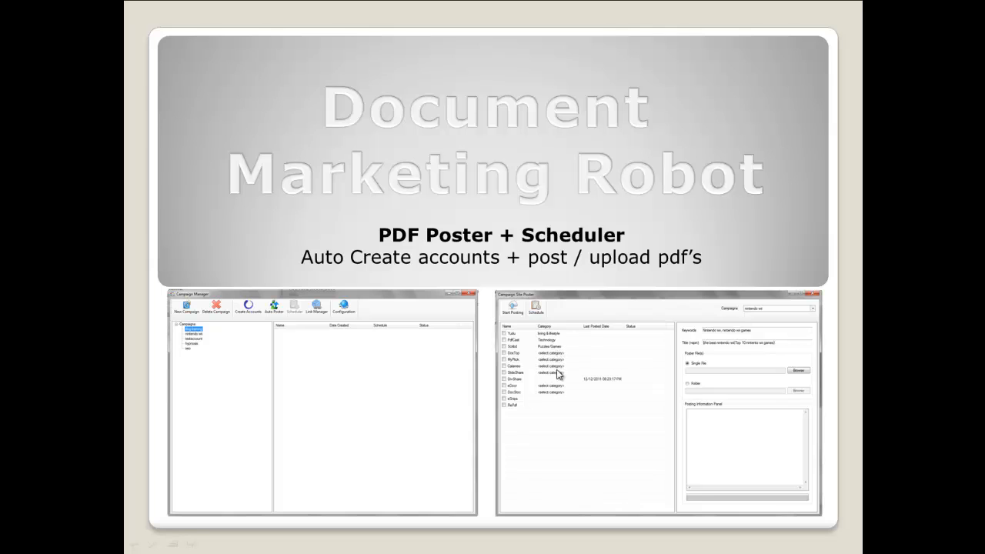
mouse_move(551, 351)
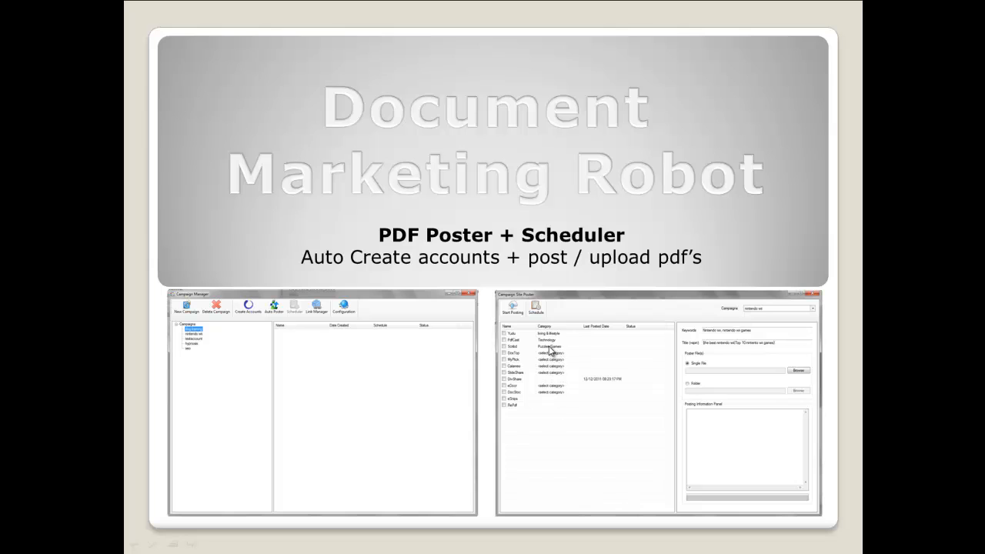
mouse_move(506, 333)
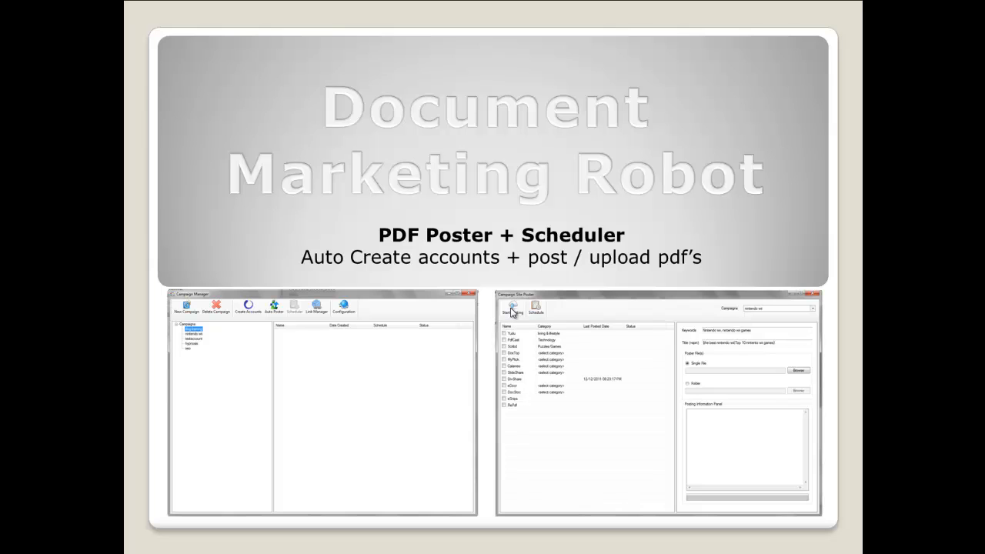
mouse_move(539, 314)
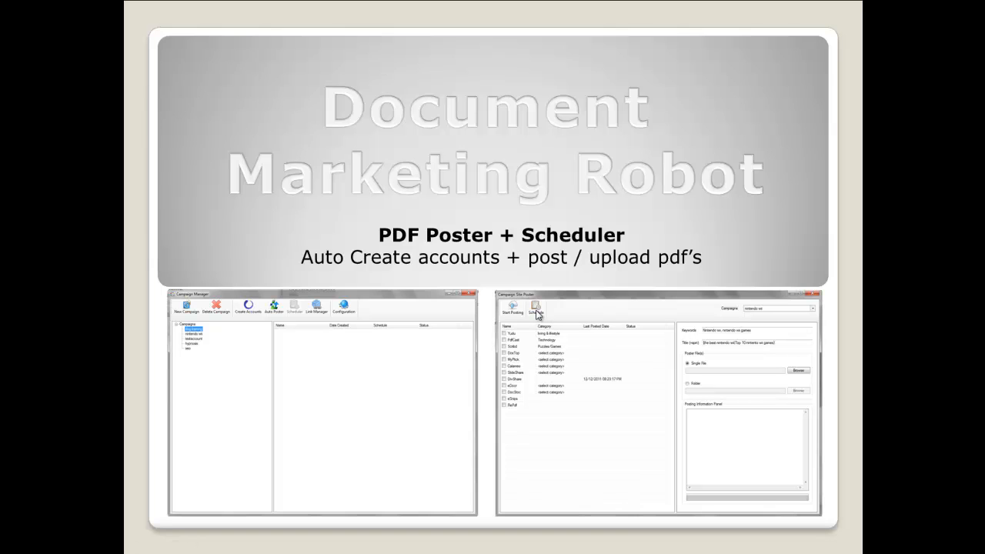
mouse_move(539, 315)
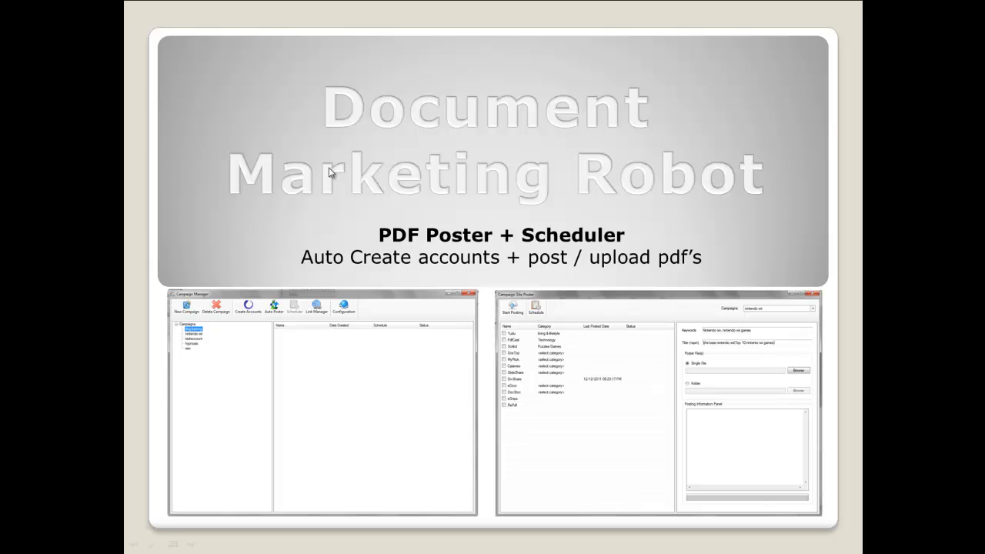
mouse_move(419, 154)
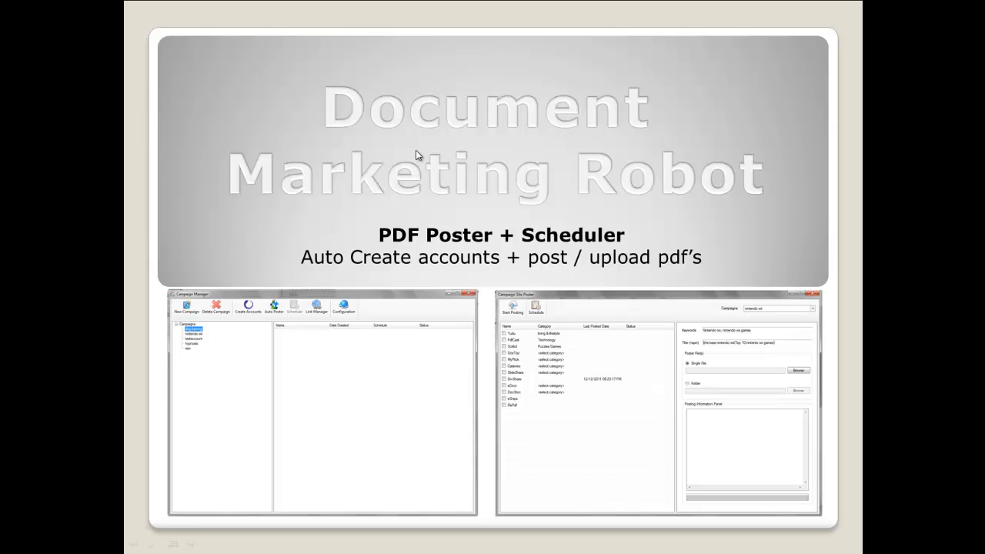